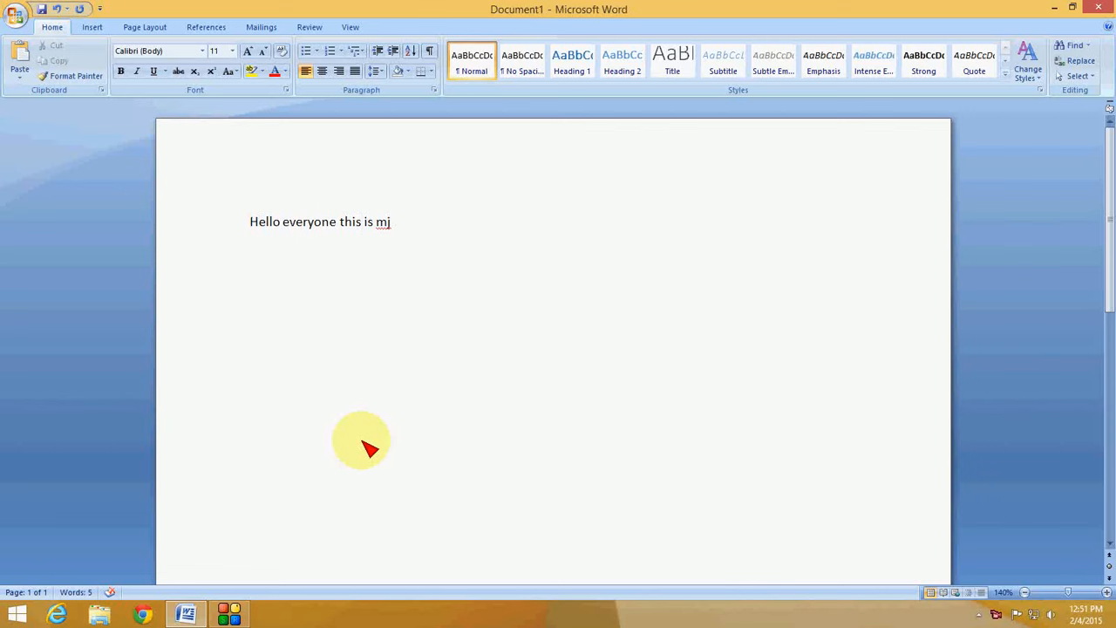
- Start a new line below the greeting sentence and type 'helo'
{"action": "left_click", "coordinate": [360, 221]}
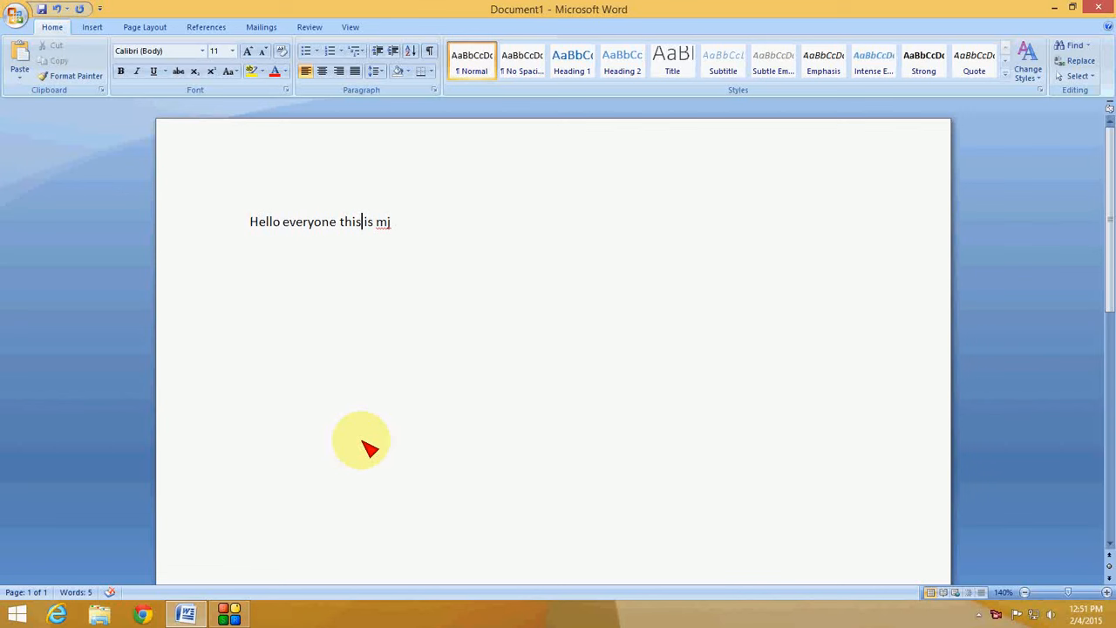
{"action": "mouse_move", "coordinate": [376, 436]}
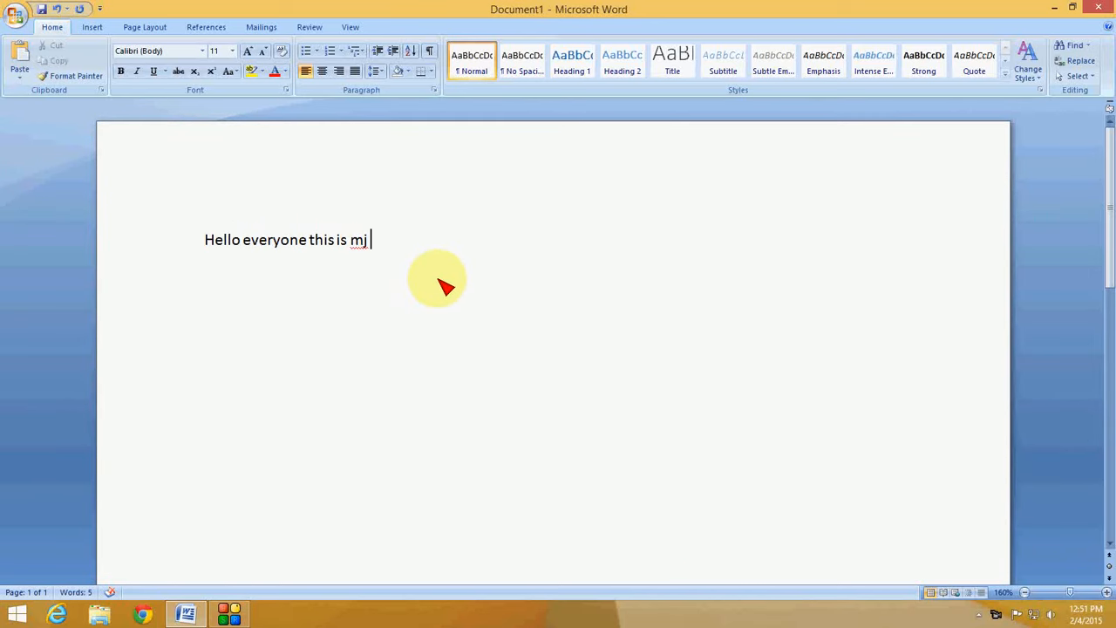
{"action": "key", "text": "enter"}
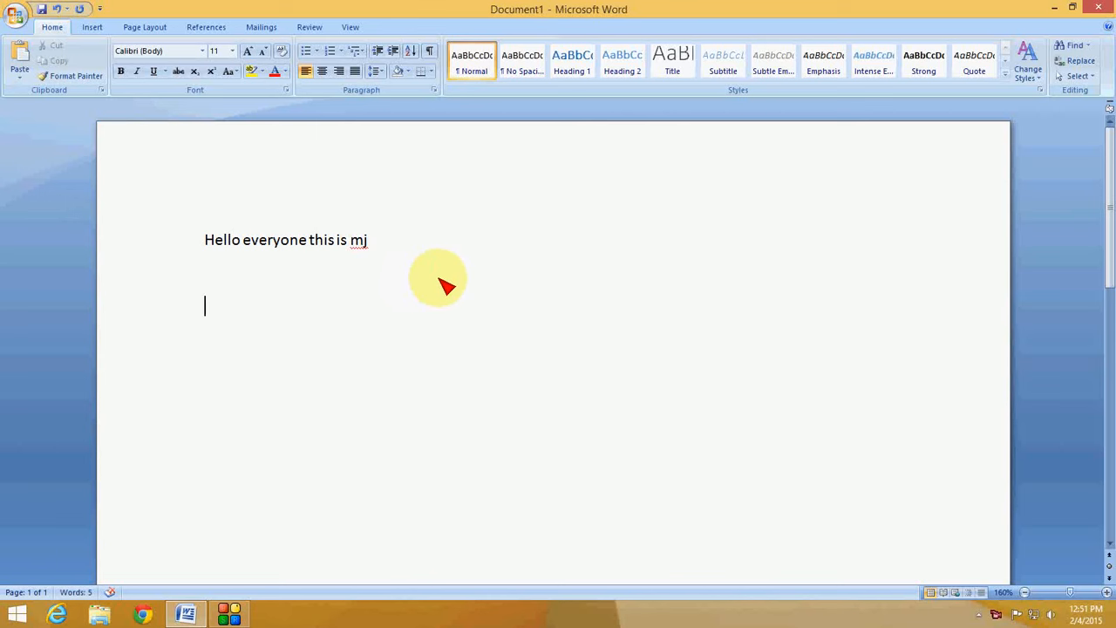
{"action": "type", "text": "helo"}
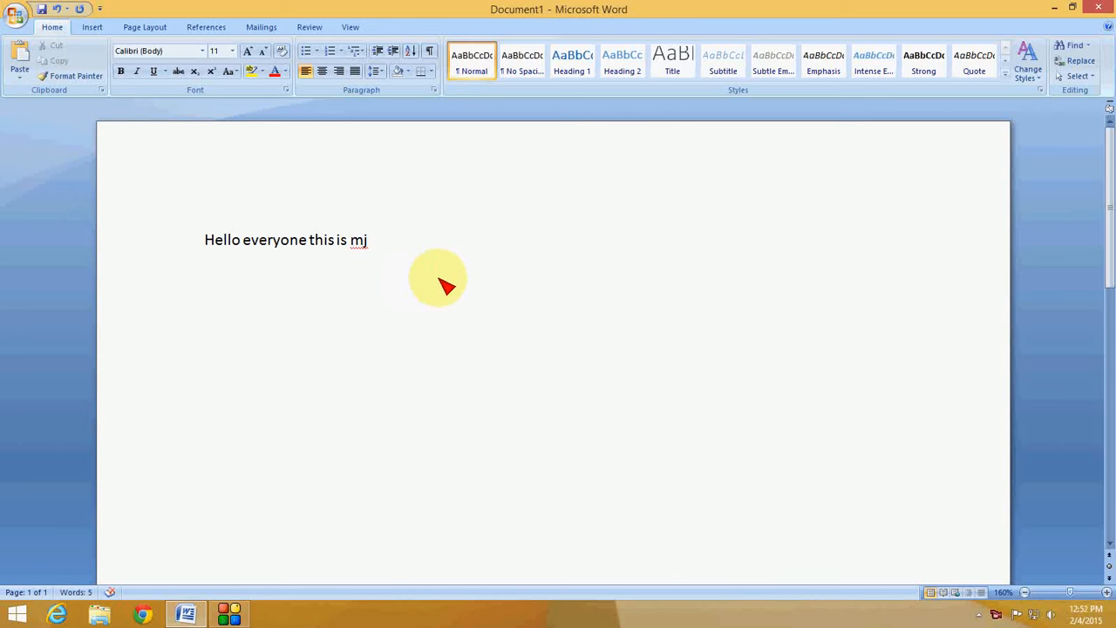
{"action": "key", "text": "Enter"}
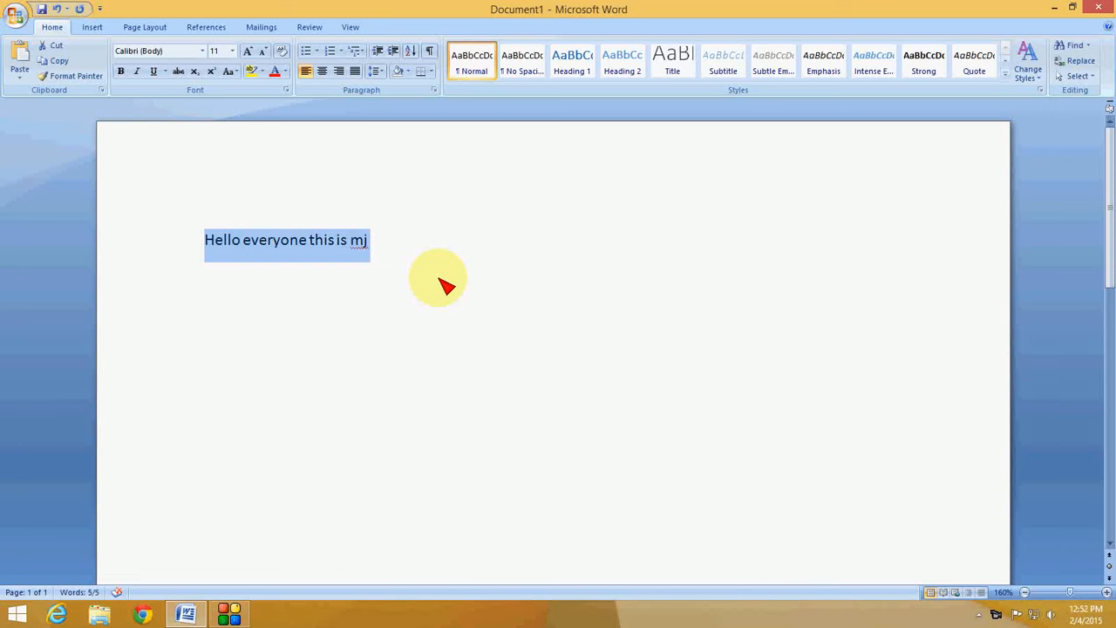
- Extend the sentence with 'we will learn' and select the whole line
{"action": "left_click", "coordinate": [205, 240]}
{"action": "type", "text": " today will"}
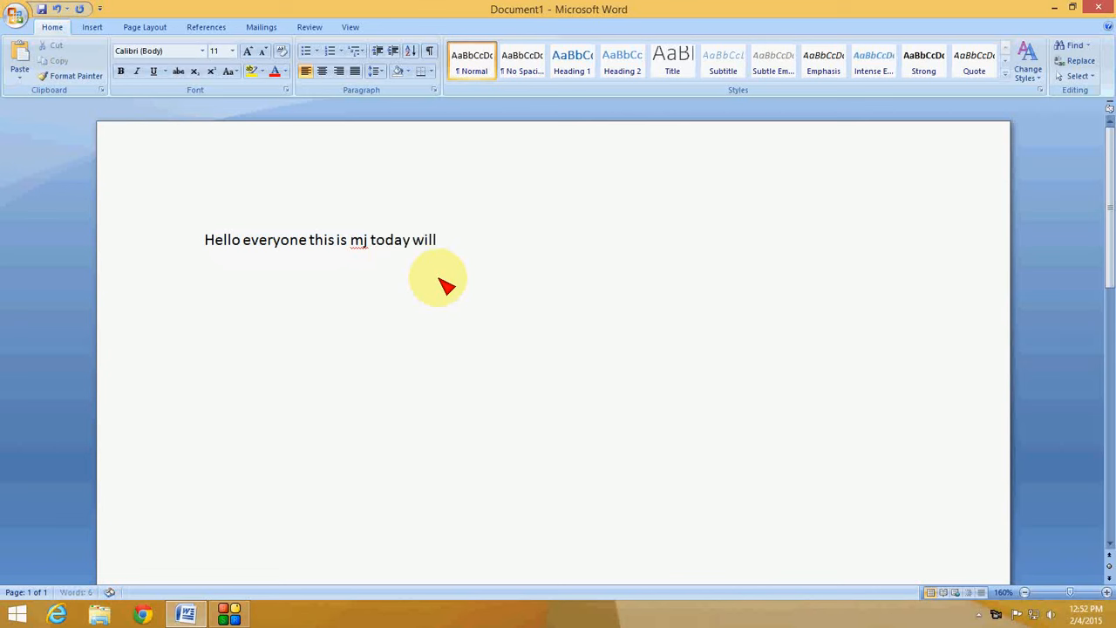
{"action": "type", "text": "we will l"}
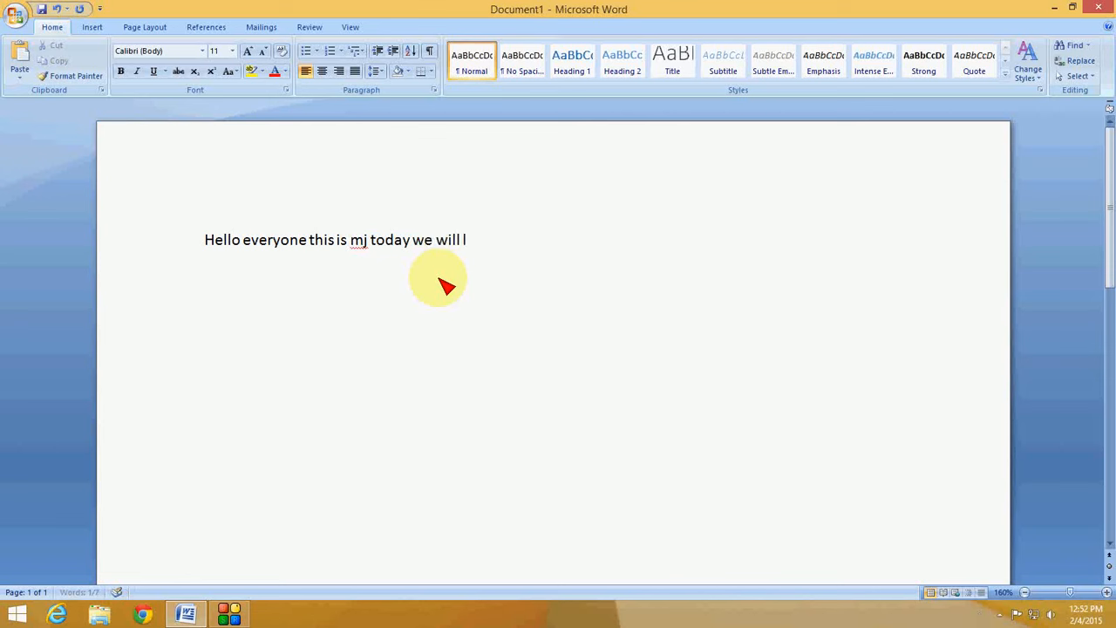
{"action": "type", "text": "learn"}
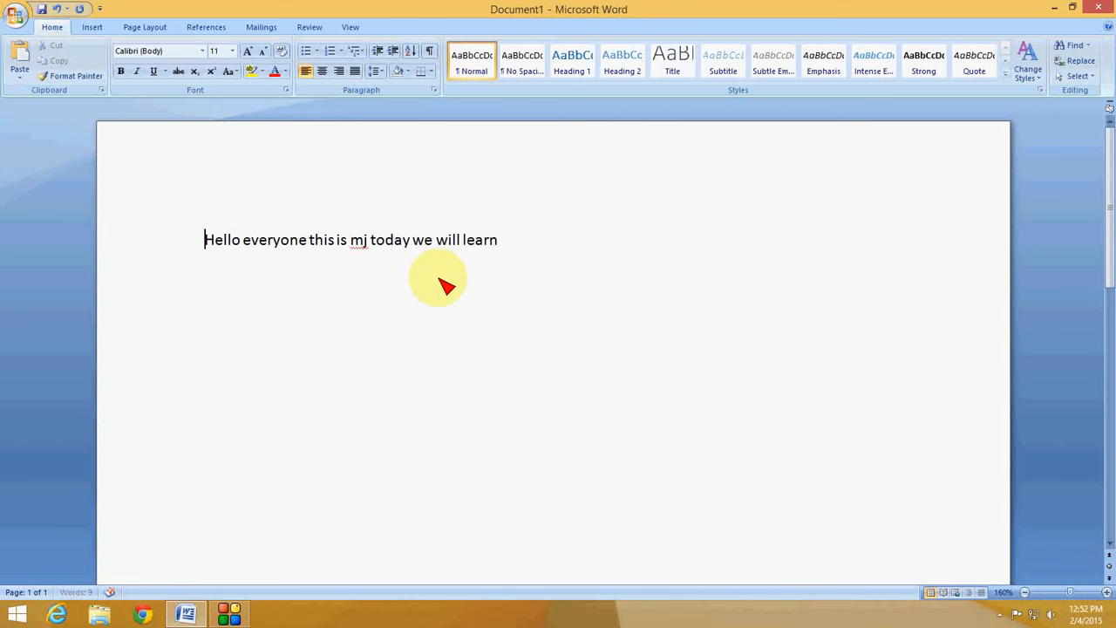
{"action": "left_click_drag", "start_coordinate": [204, 239], "coordinate": [499, 240]}
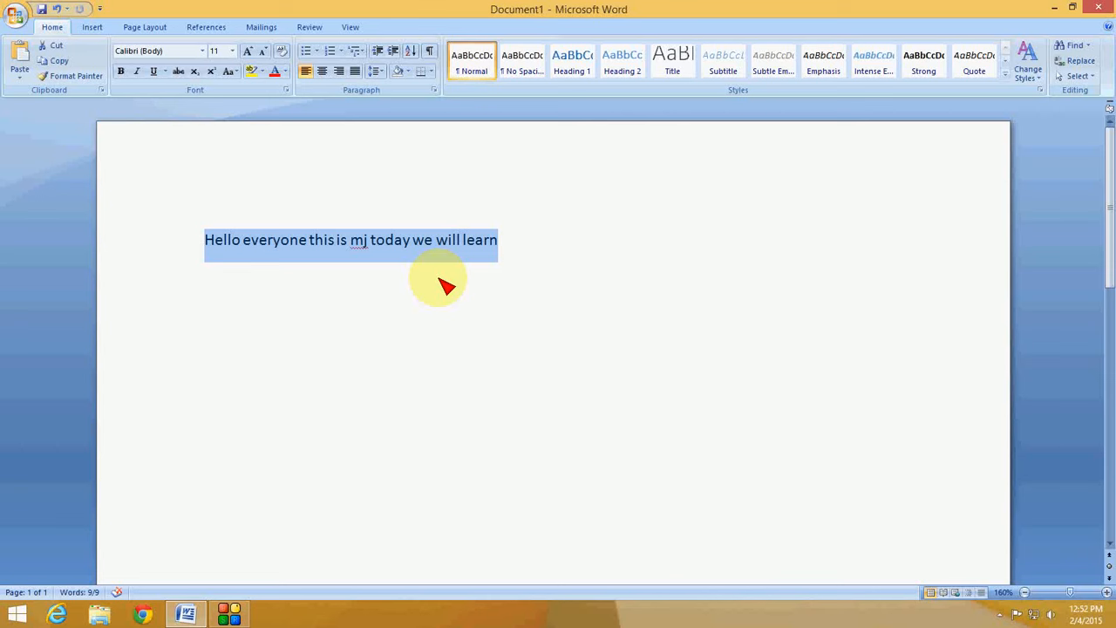
{"action": "mouse_move", "coordinate": [455, 248]}
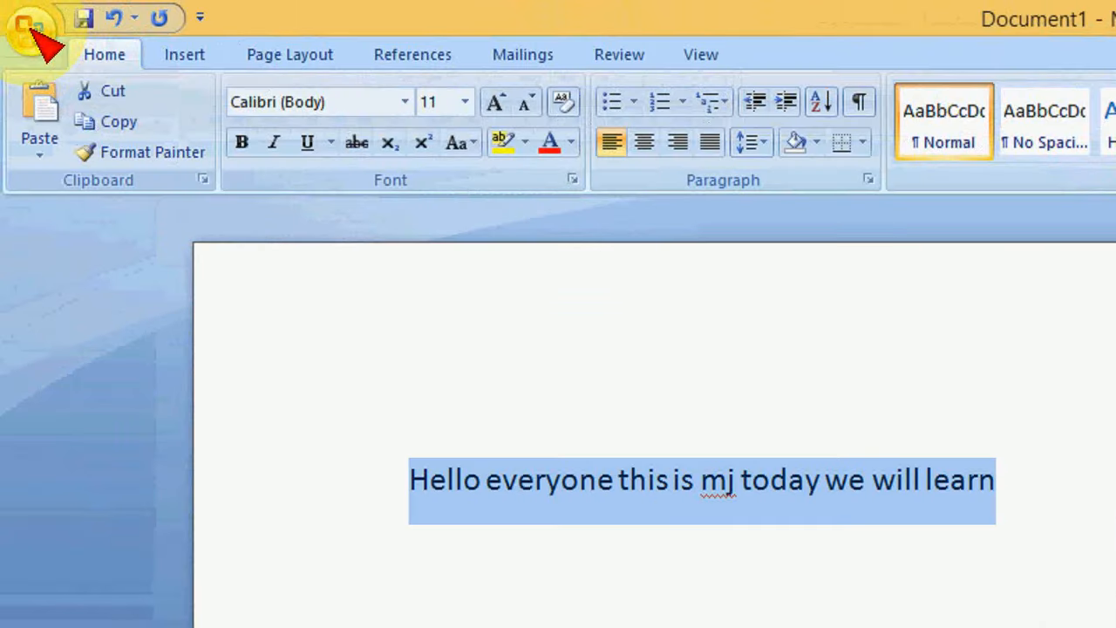
- Open Word Options from the Office button at the Proofing page
{"action": "left_click", "coordinate": [33, 22]}
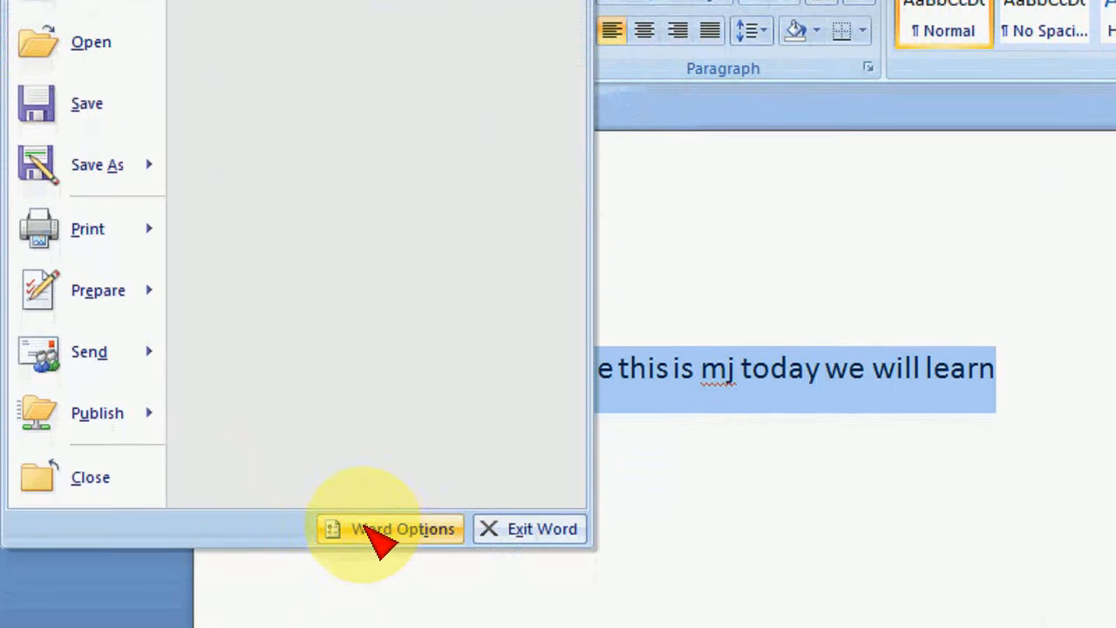
{"action": "left_click", "coordinate": [401, 528]}
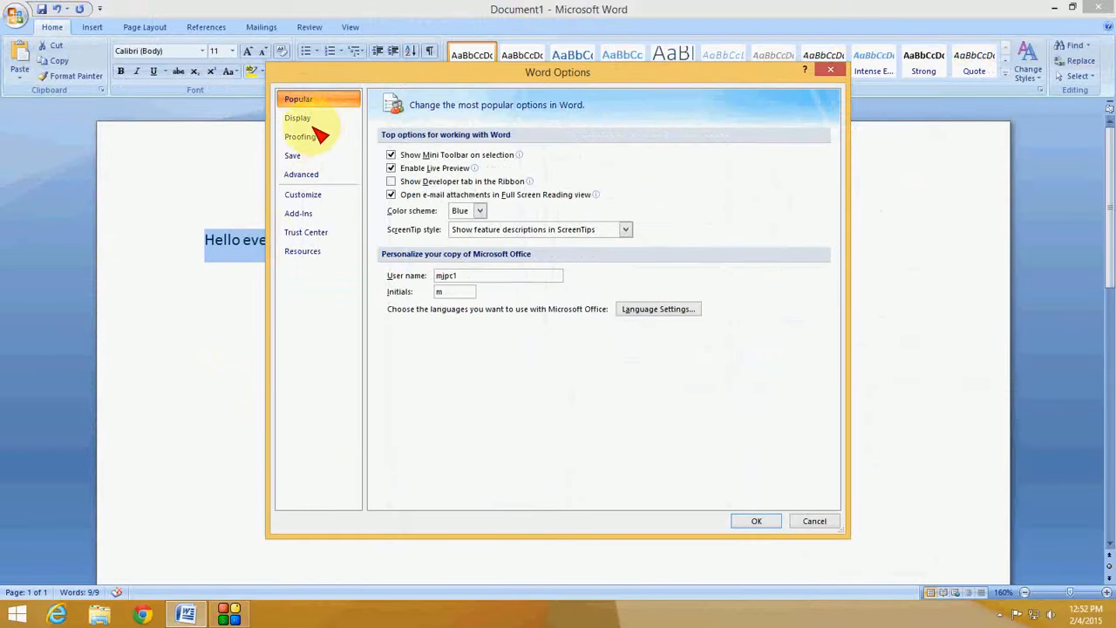
{"action": "mouse_move", "coordinate": [314, 150]}
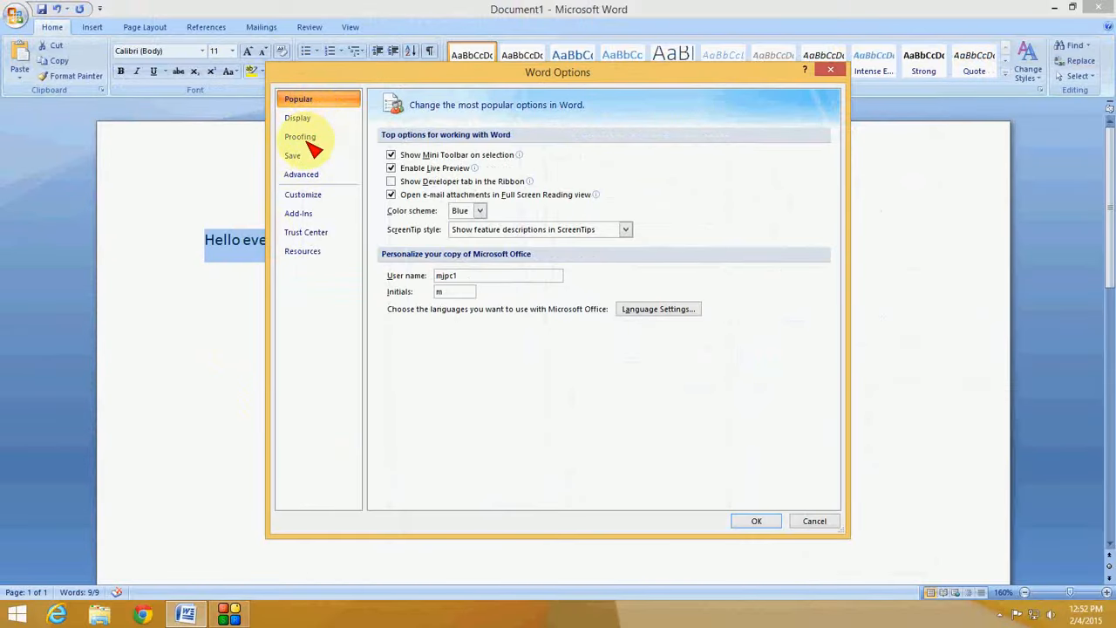
{"action": "left_click", "coordinate": [300, 136]}
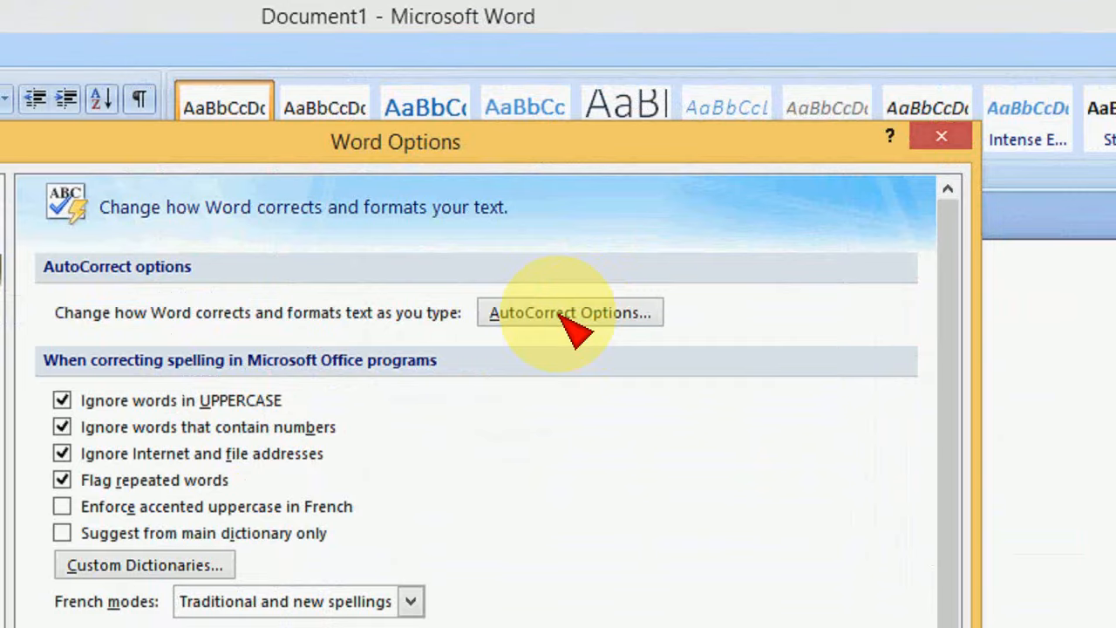
- Add an AutoCorrect entry replacing '\' with the selected greeting sentence
{"action": "left_click", "coordinate": [569, 312]}
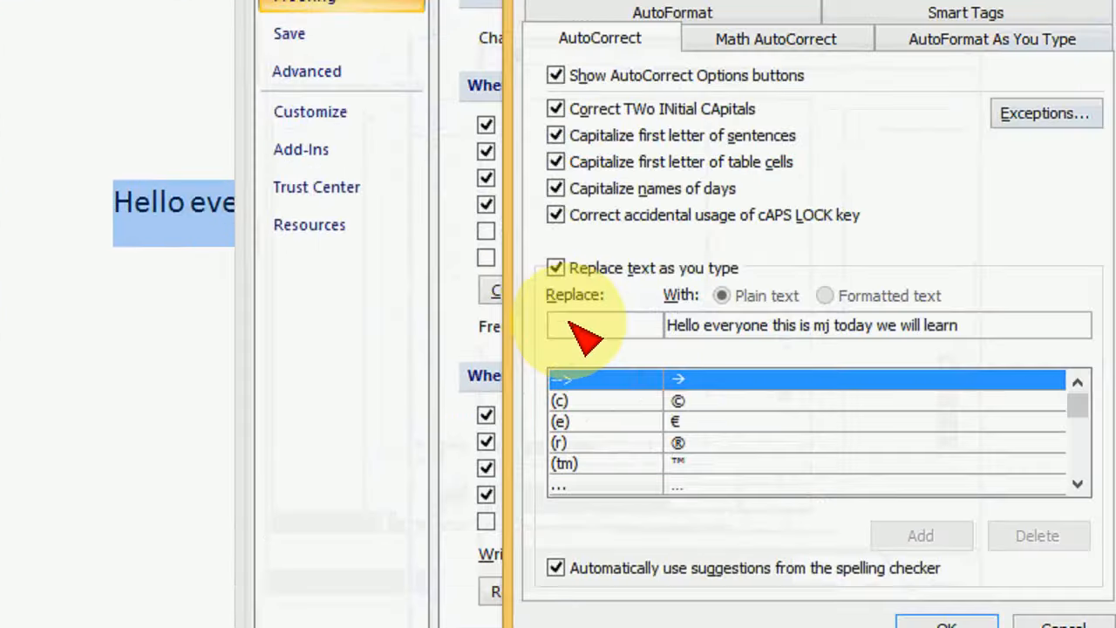
{"action": "left_click", "coordinate": [601, 326]}
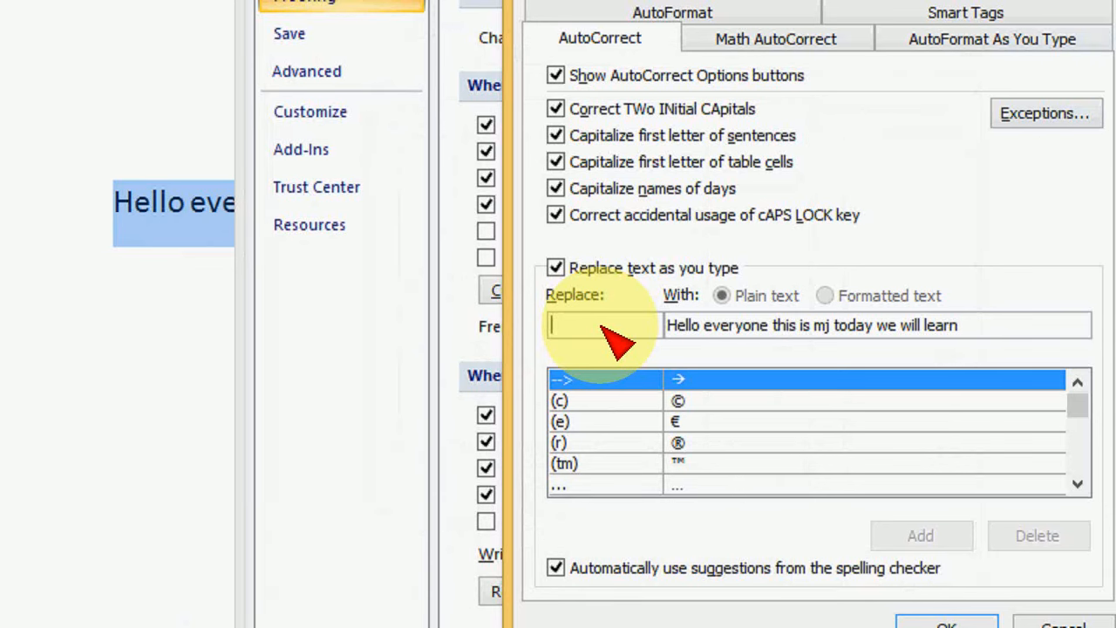
{"action": "type", "text": "\\"}
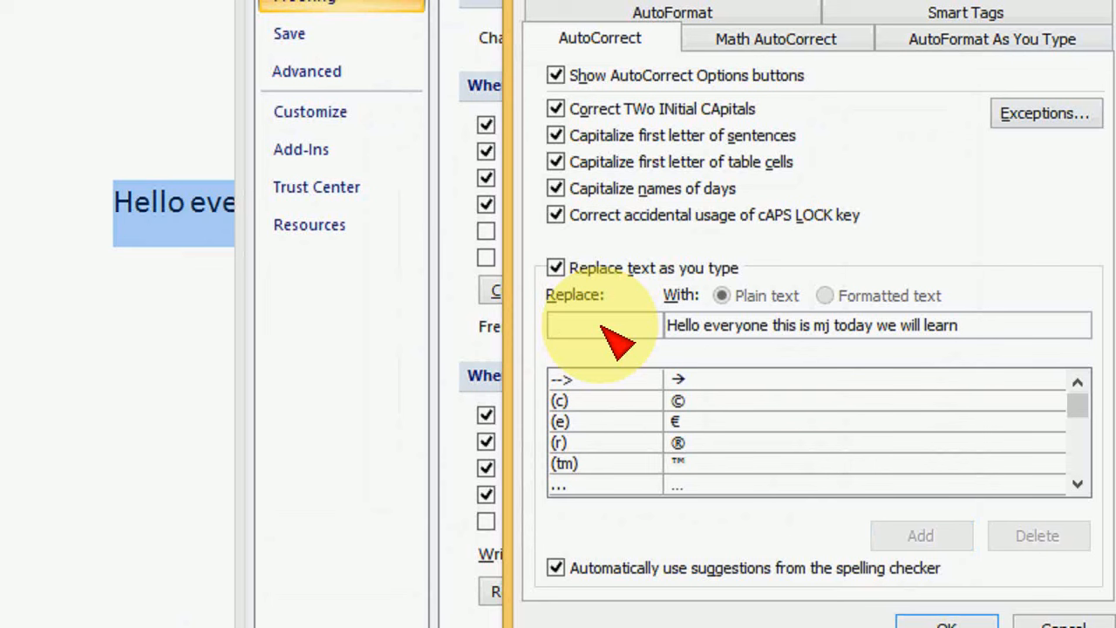
{"action": "type", "text": "\\"}
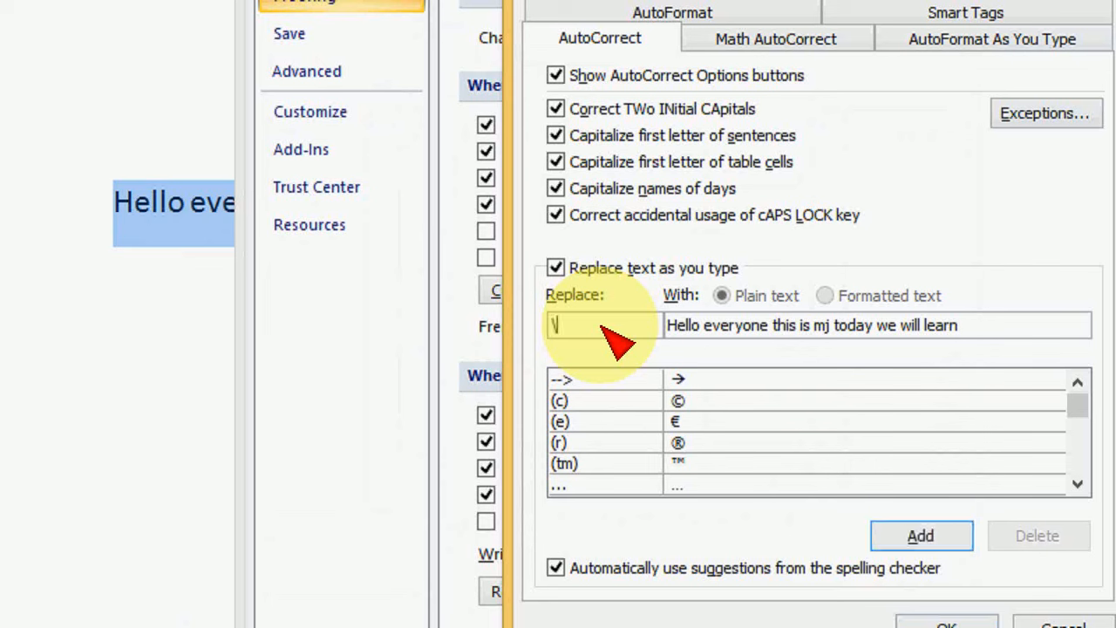
{"action": "mouse_move", "coordinate": [811, 506]}
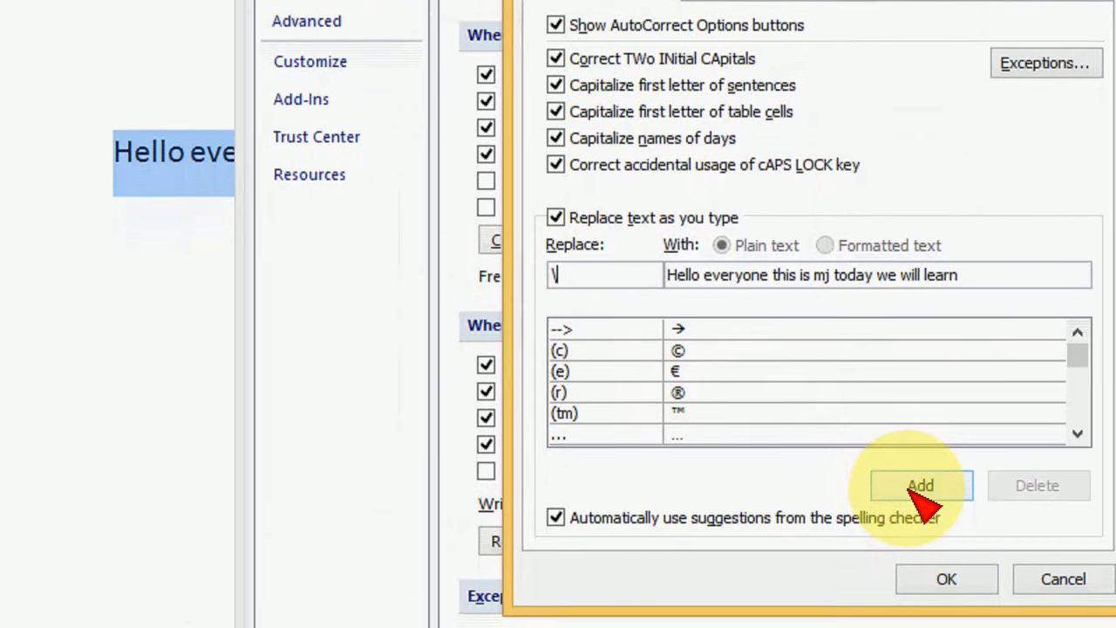
{"action": "left_click", "coordinate": [920, 485]}
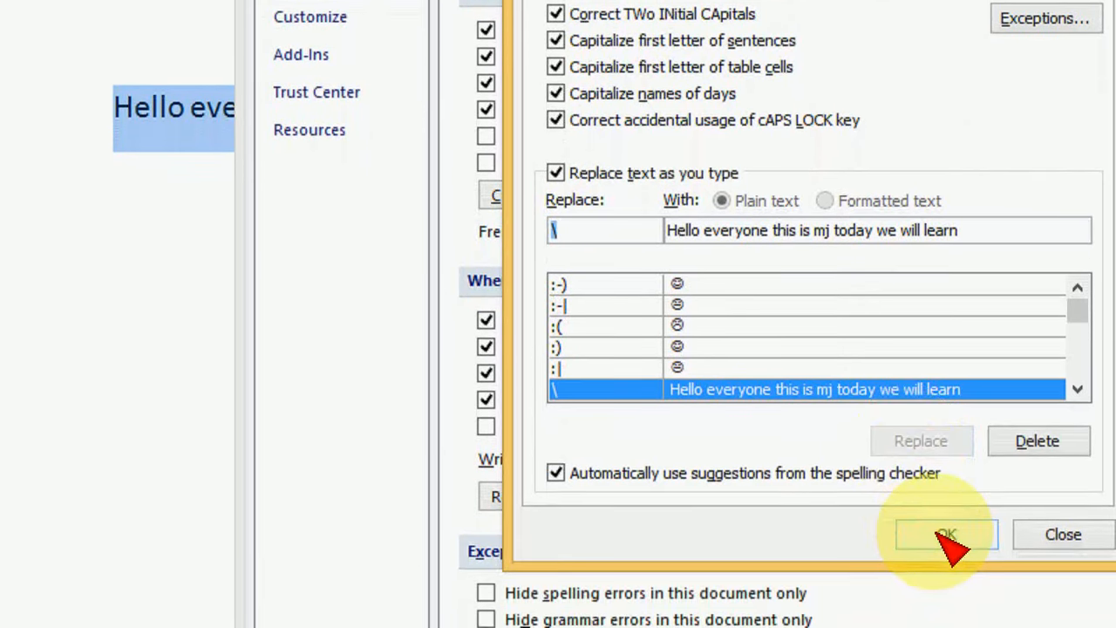
{"action": "left_click", "coordinate": [947, 534]}
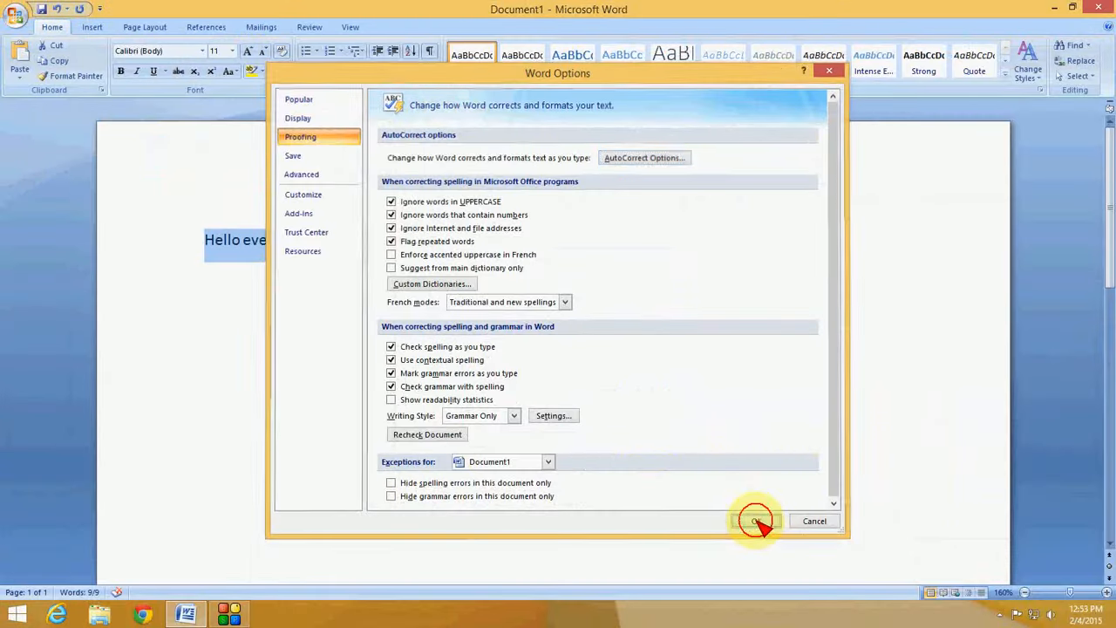
- Close Word Options and repeat 'Hello everyone this is mj today we will learn' on several lines
{"action": "left_click", "coordinate": [757, 521]}
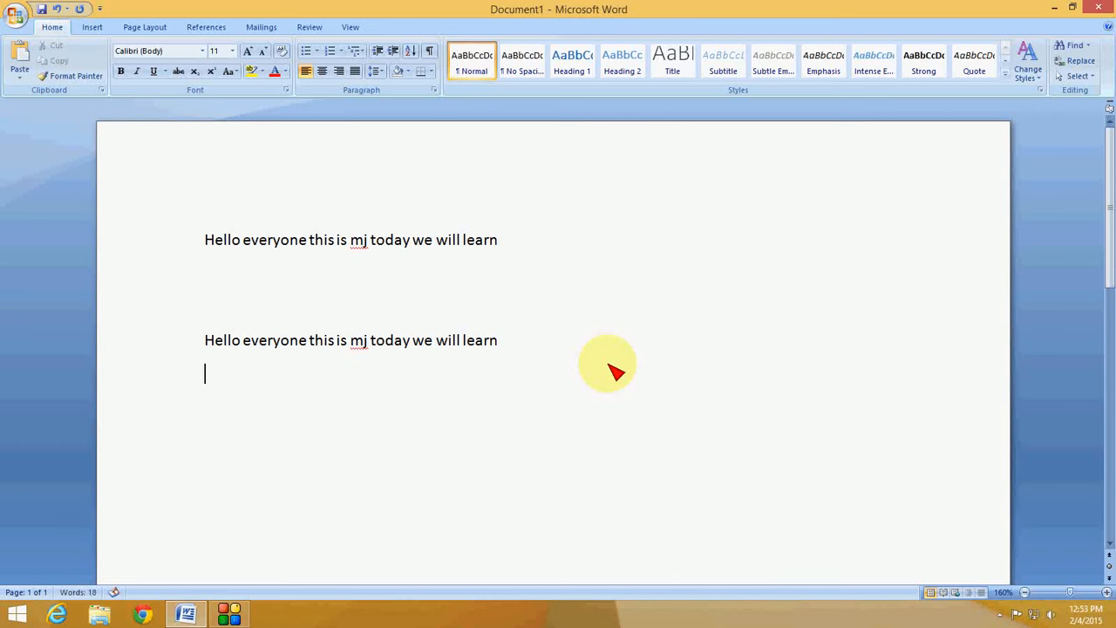
{"action": "type", "text": "Hello everyone this is mj today we will learn"}
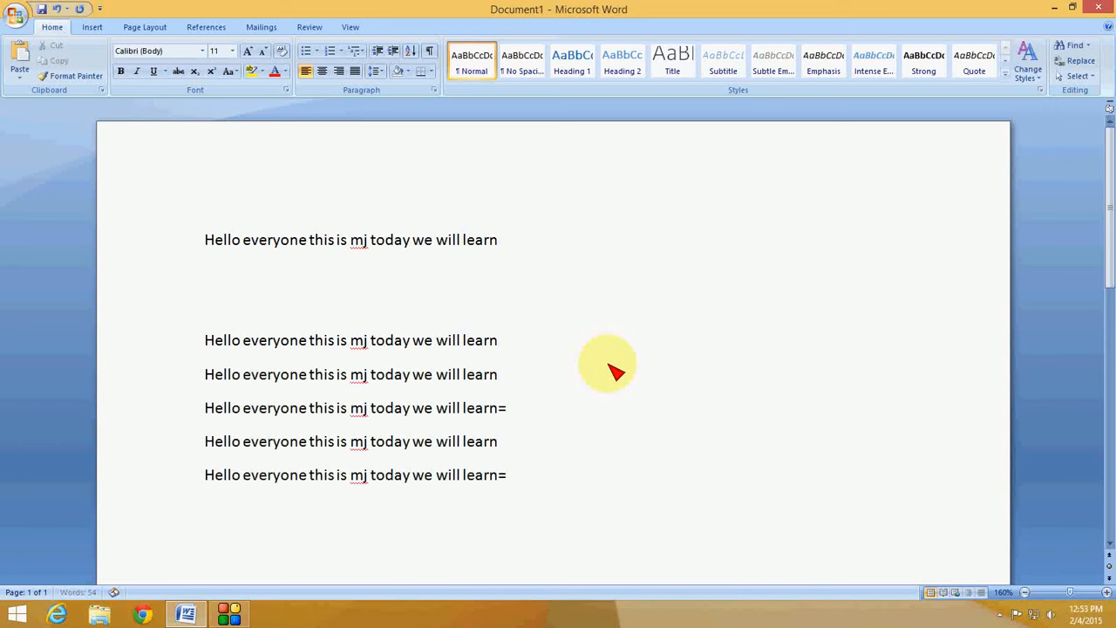
{"action": "type", "text": "Hello everyone this is mj today we will learn"}
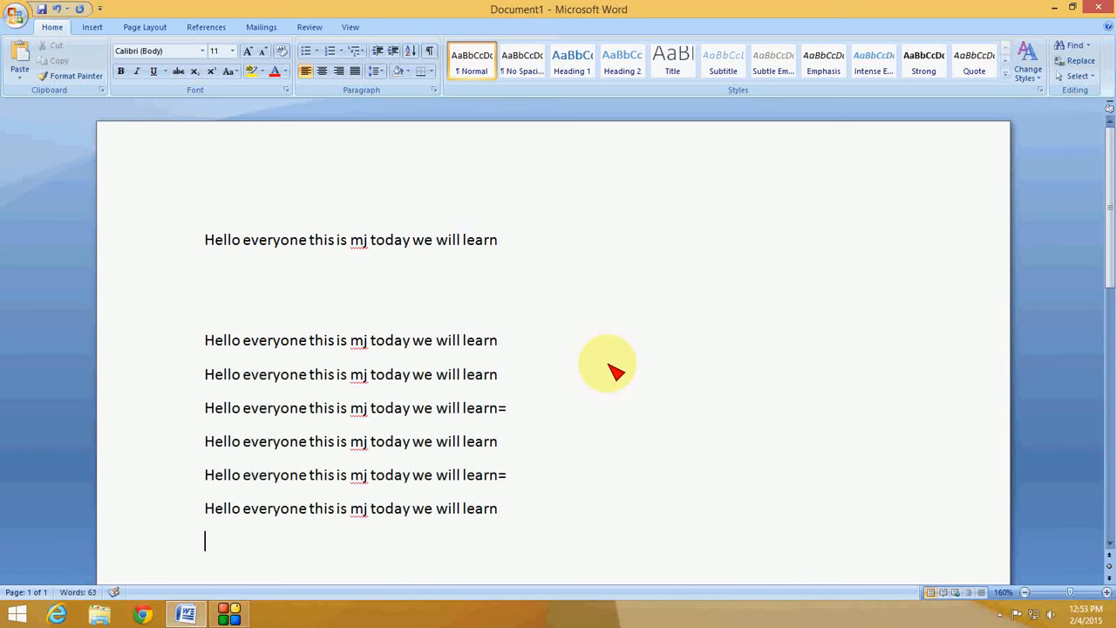
{"action": "type", "text": "Hello everyone this is mj today we will learn="}
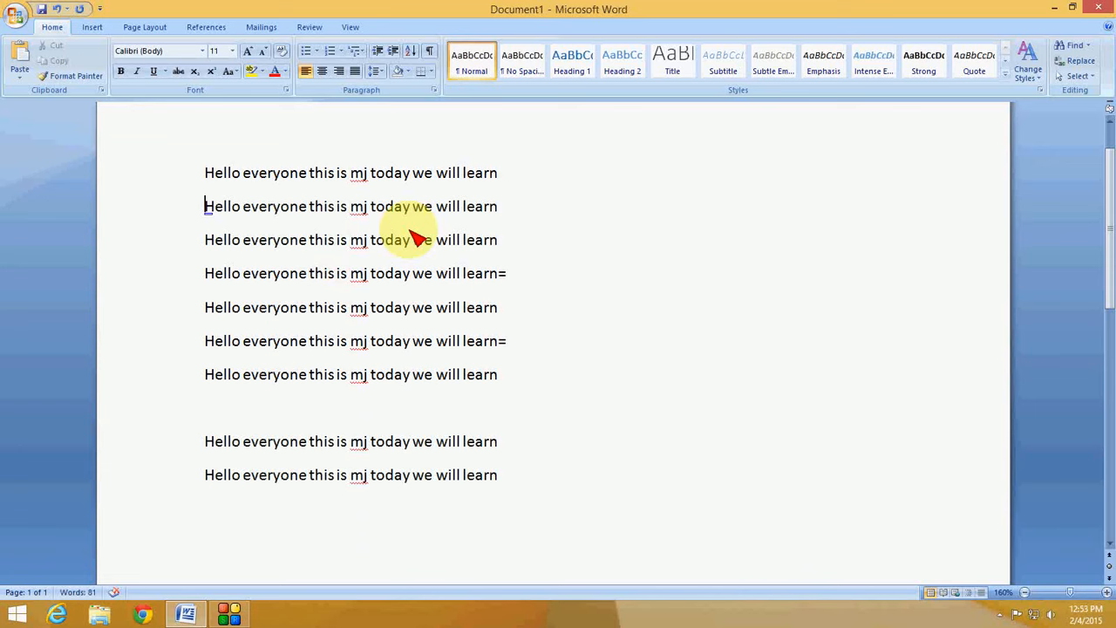
{"action": "mouse_move", "coordinate": [419, 235]}
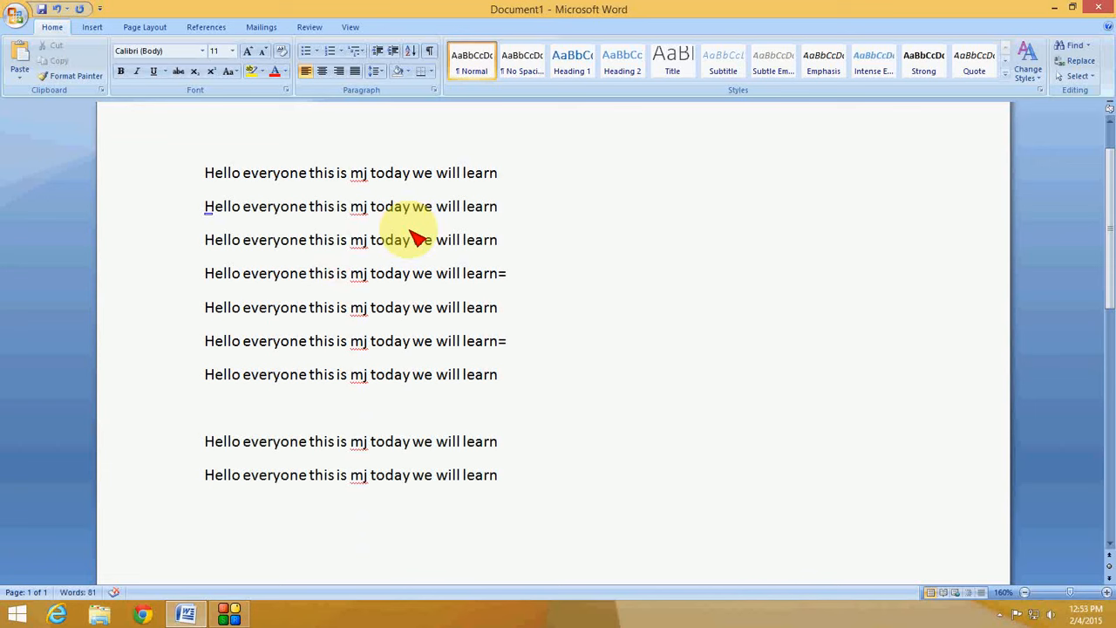